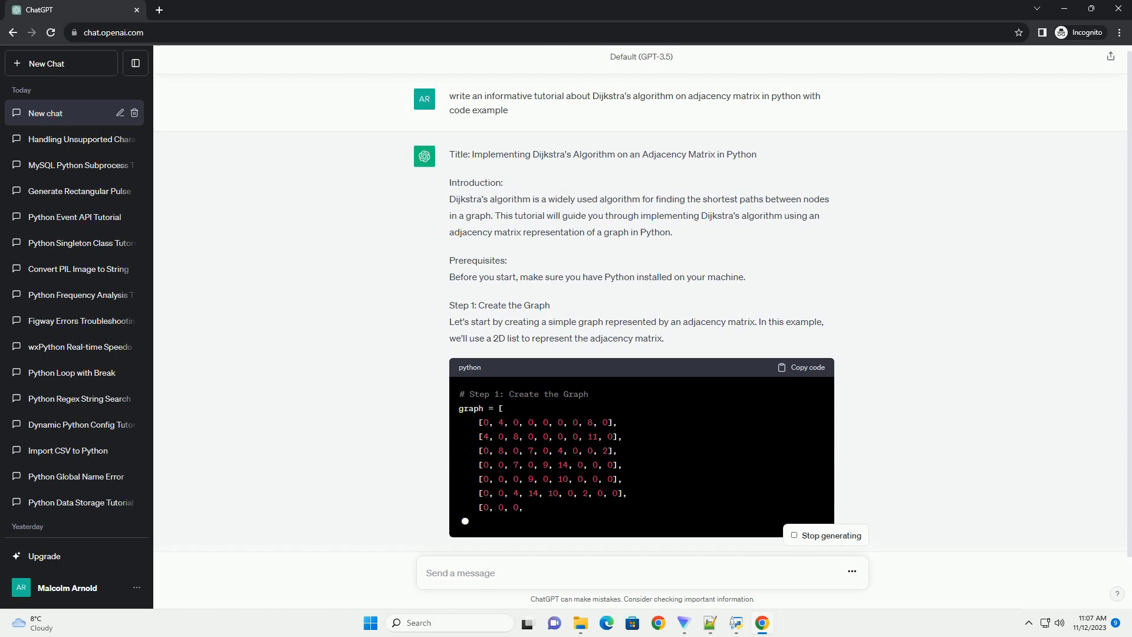
{"action": "scroll", "scroll_direction": "down", "scroll_amount": 3}
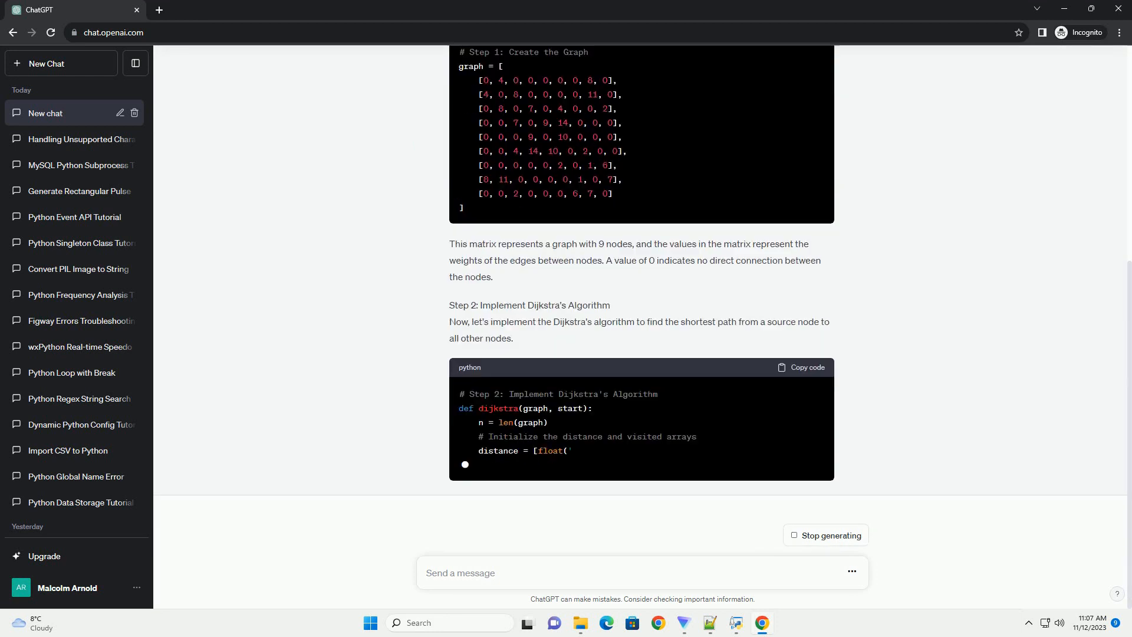
{"action": "scroll", "scroll_direction": "down", "scroll_amount": 3}
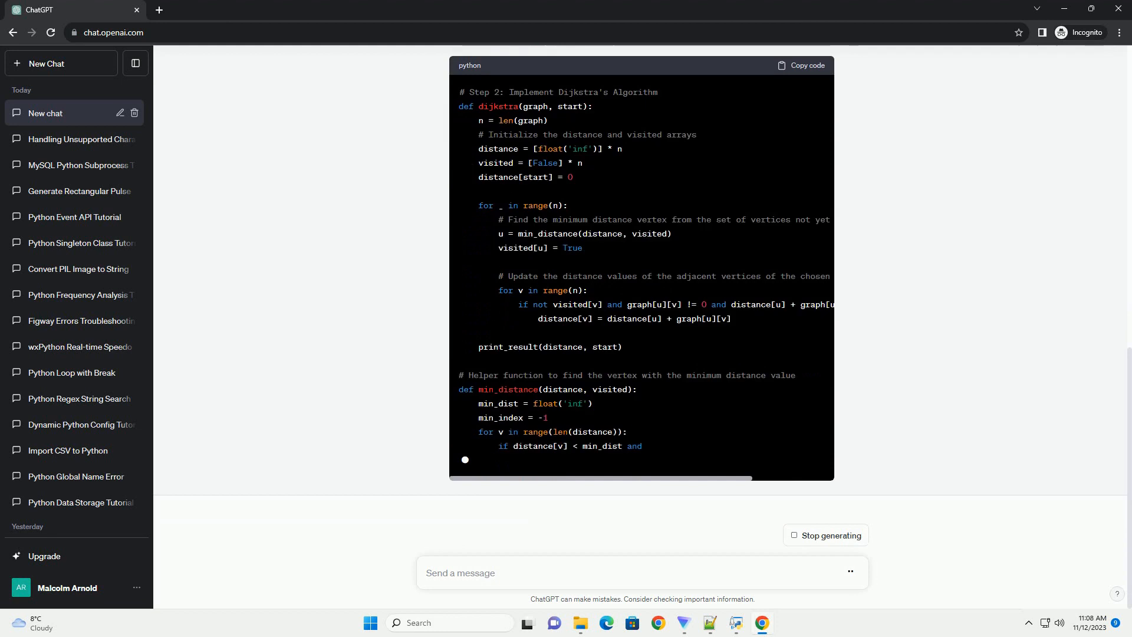
{"action": "scroll", "scroll_direction": "down", "scroll_amount": 3}
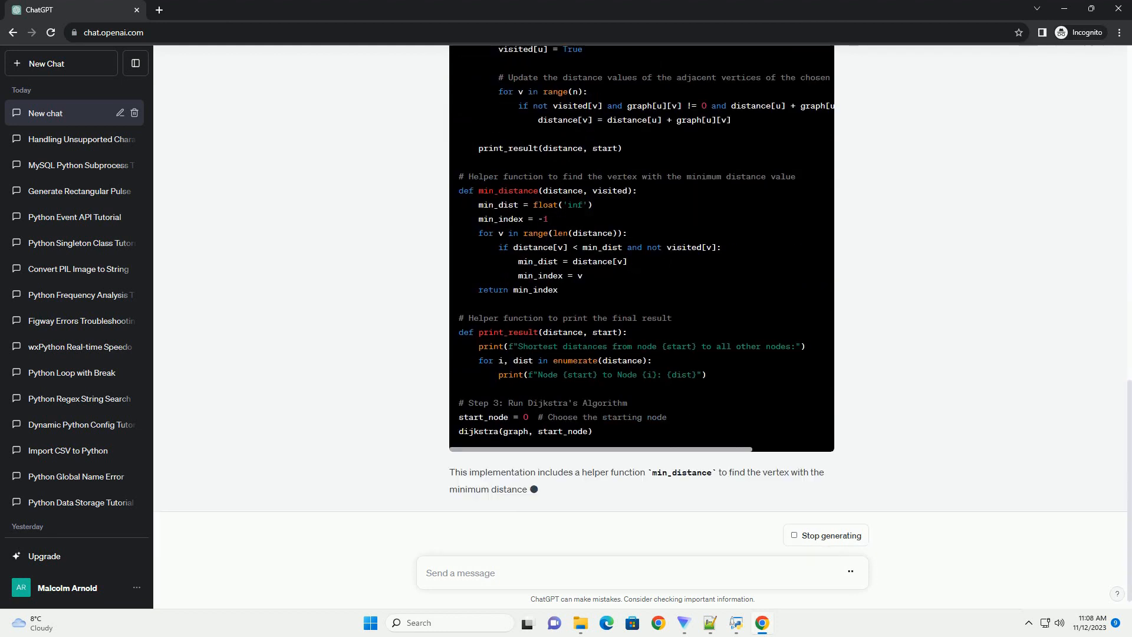